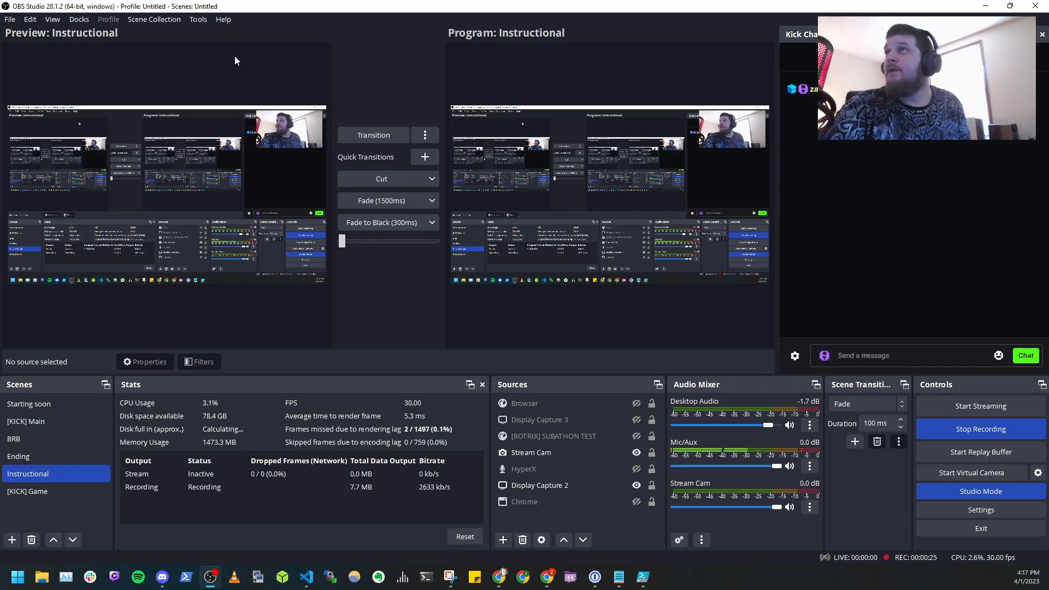
Bring up the Docks menu listing the available docks, including Kick Chat
left_click(78, 19)
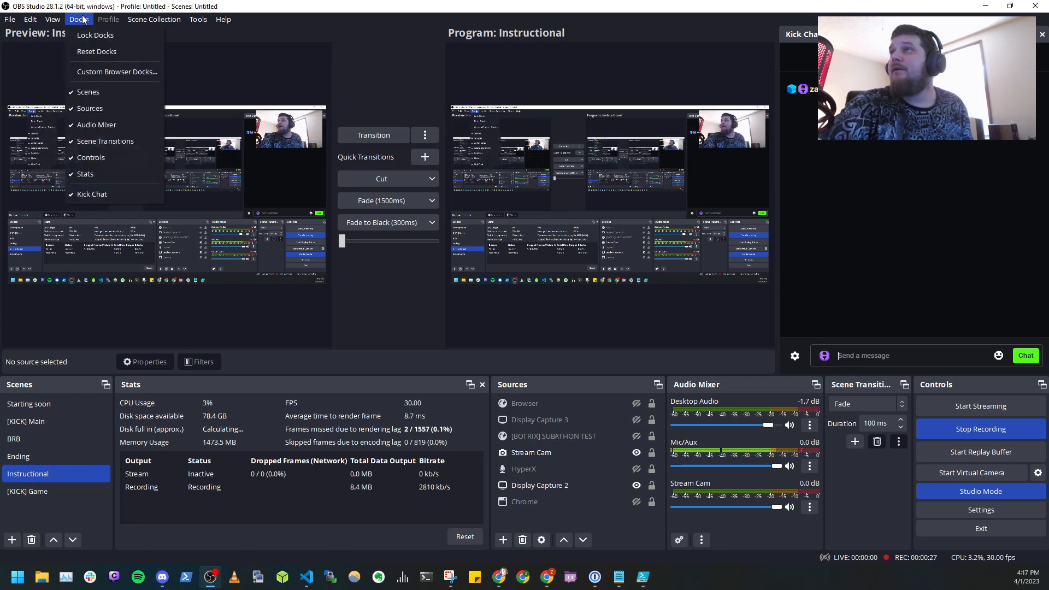
mouse_move(117, 72)
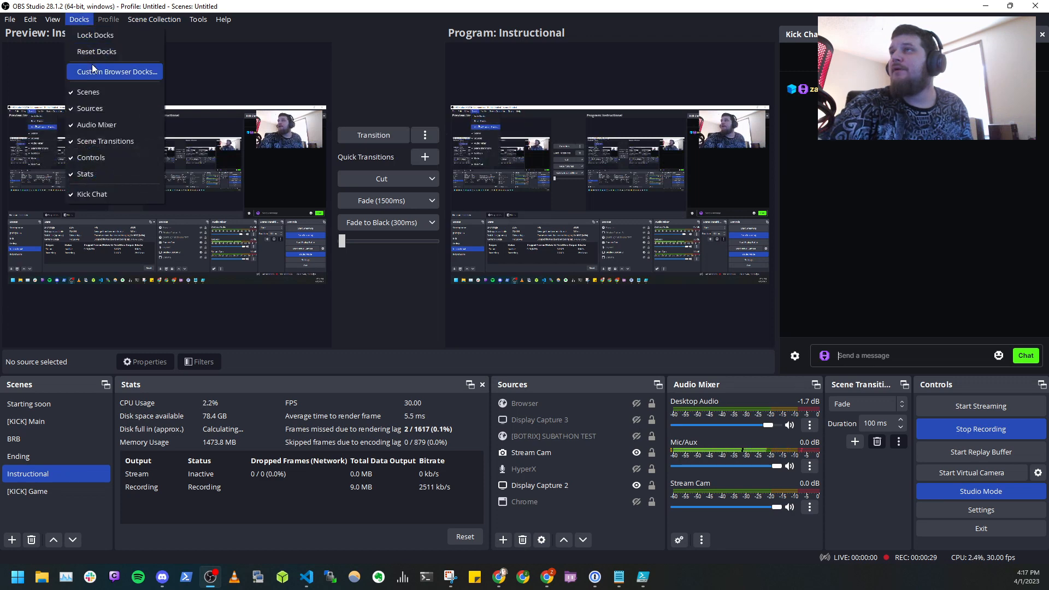
left_click(115, 72)
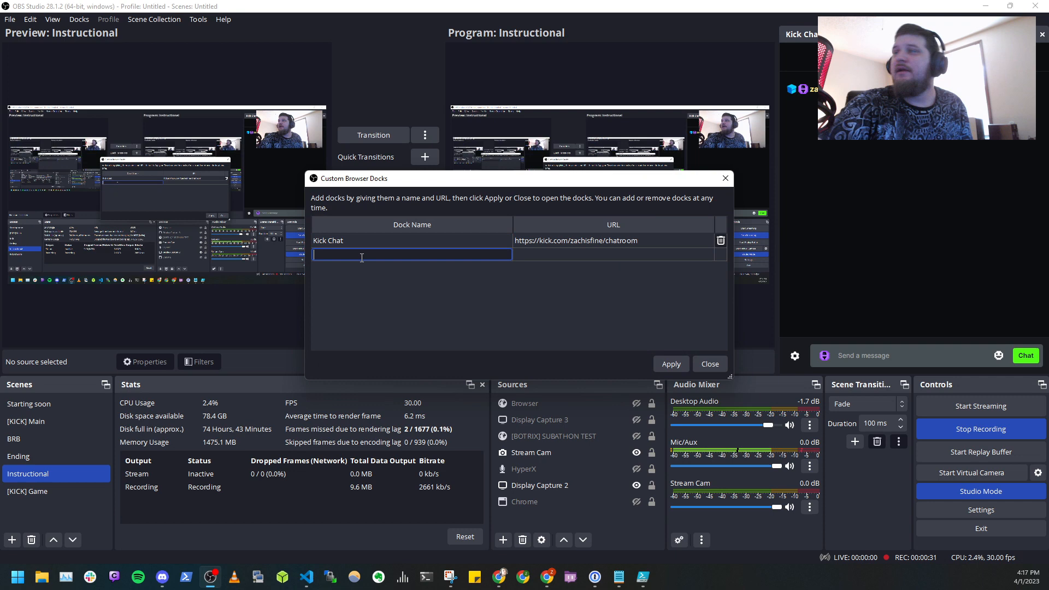
type("Kick")
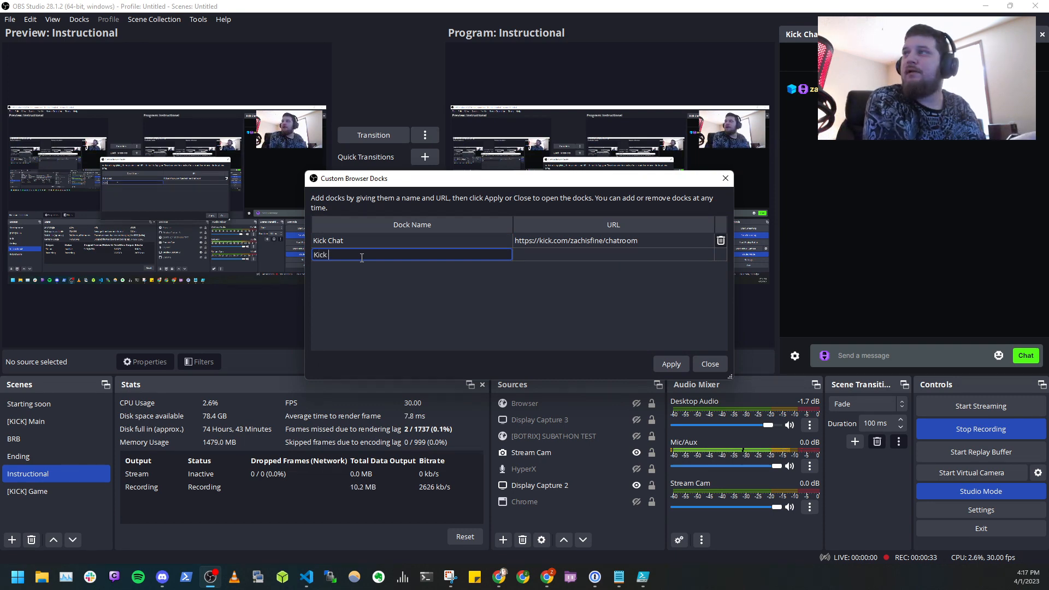
type("Login")
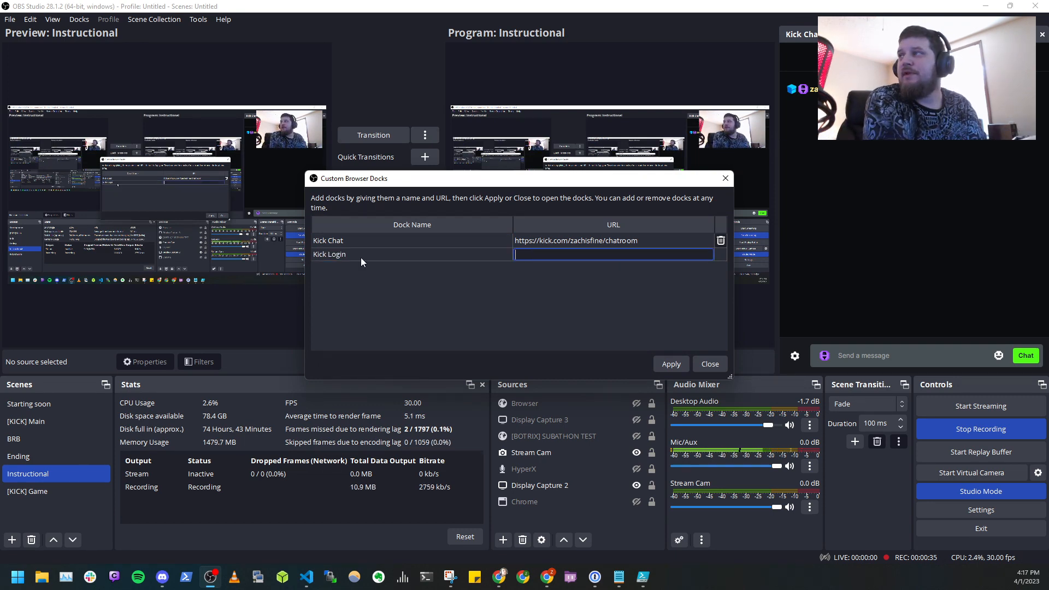
type("https")
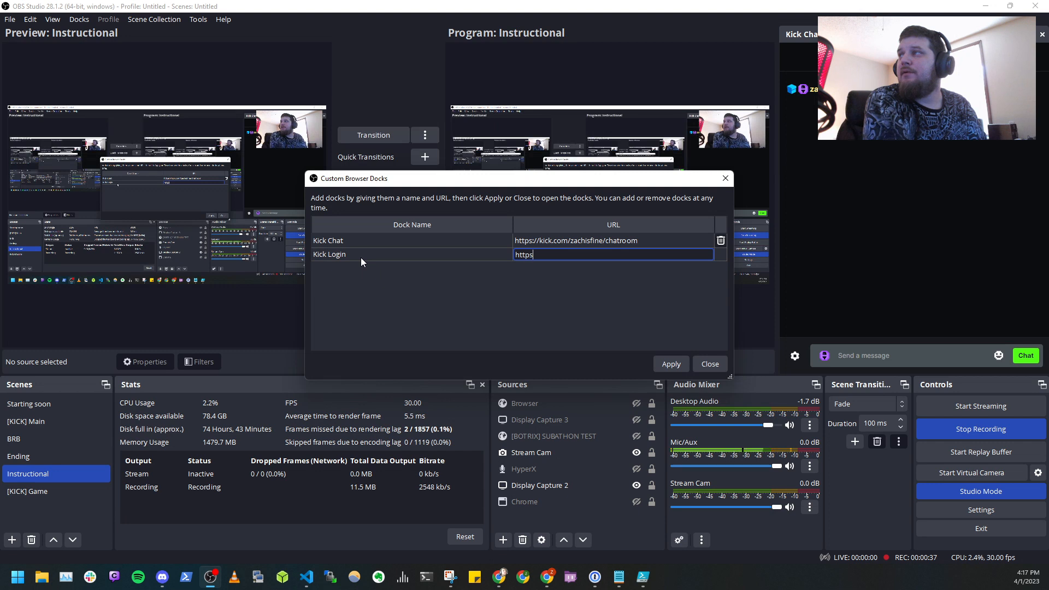
type("://kick.com")
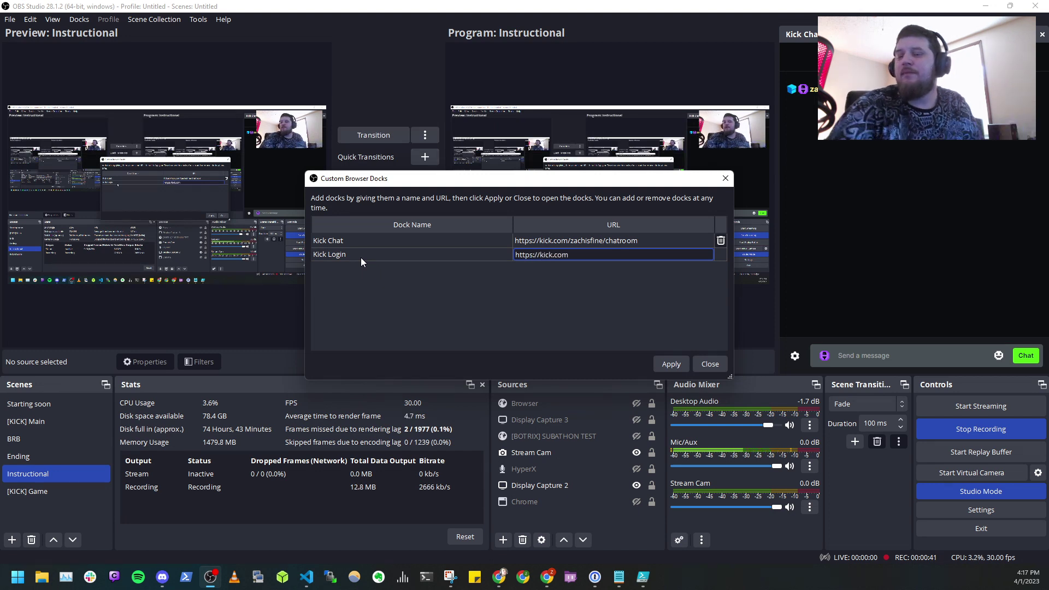
Apply the dock list so the Kick Login dock opens showing the Kick homepage
left_click(669, 364)
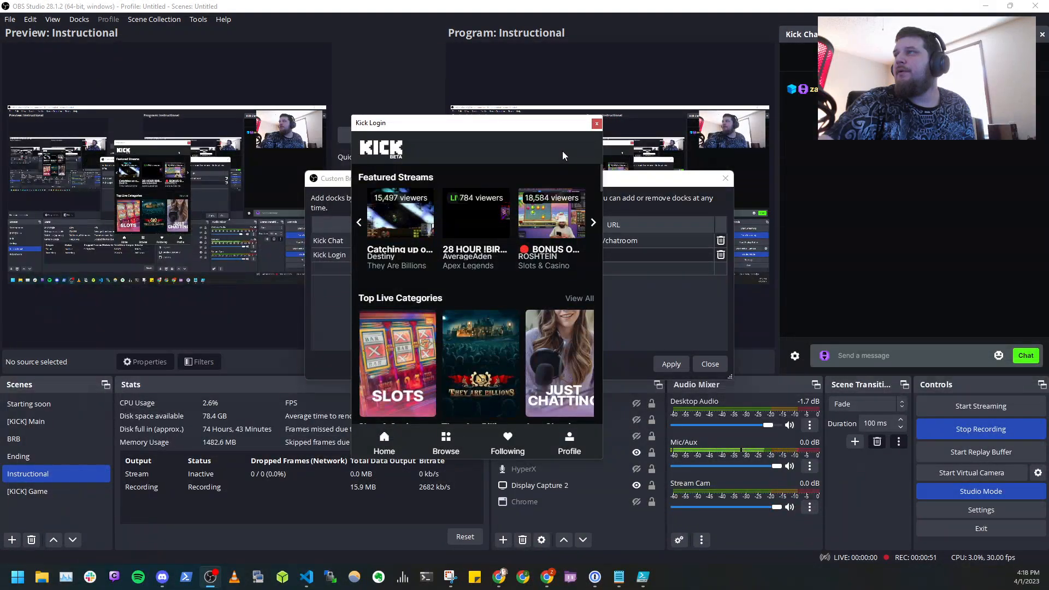
mouse_move(541, 149)
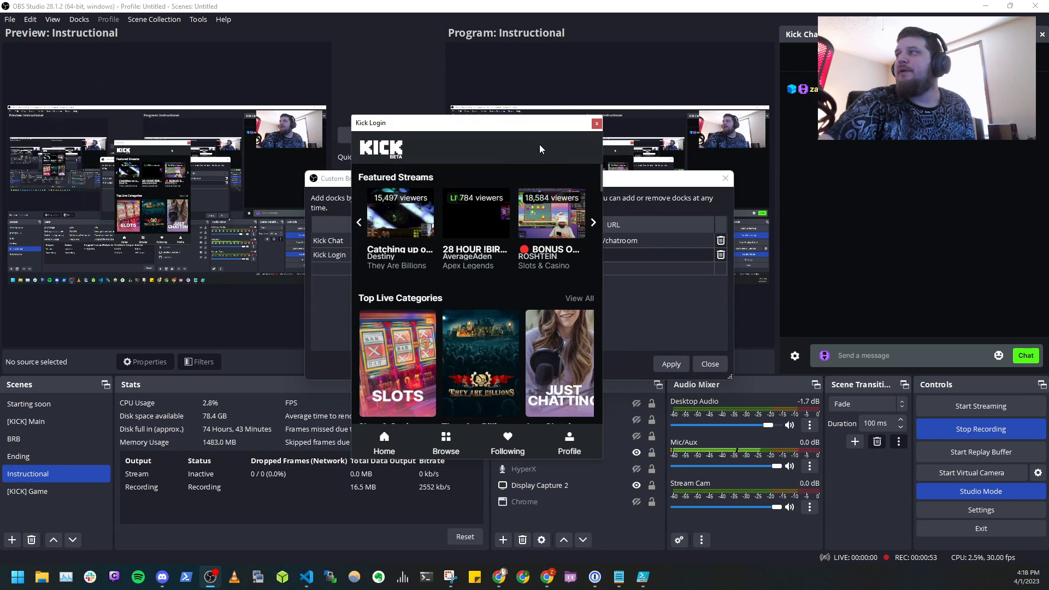
mouse_move(494, 311)
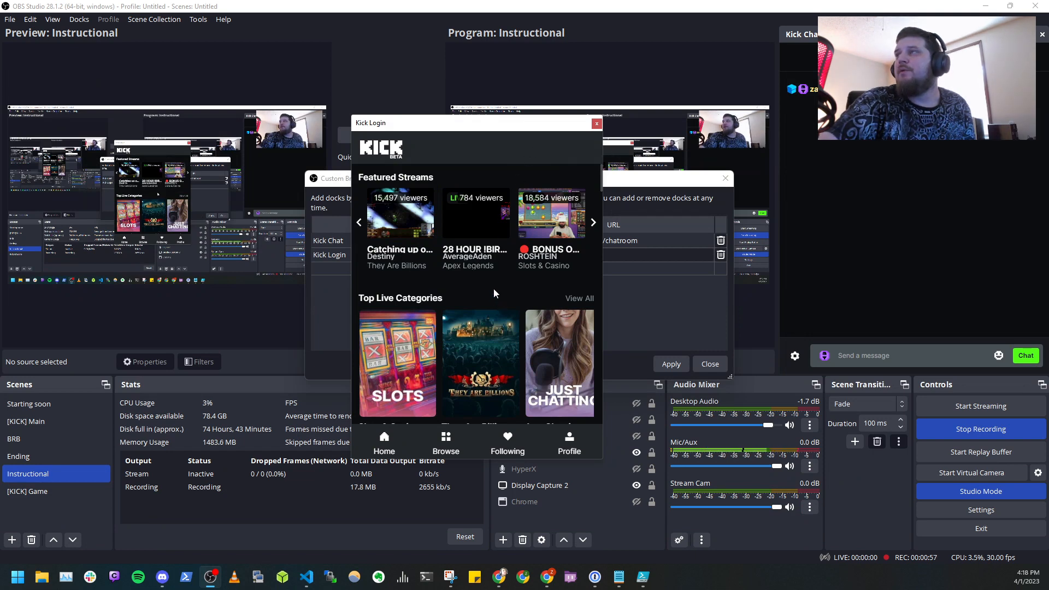
mouse_move(586, 165)
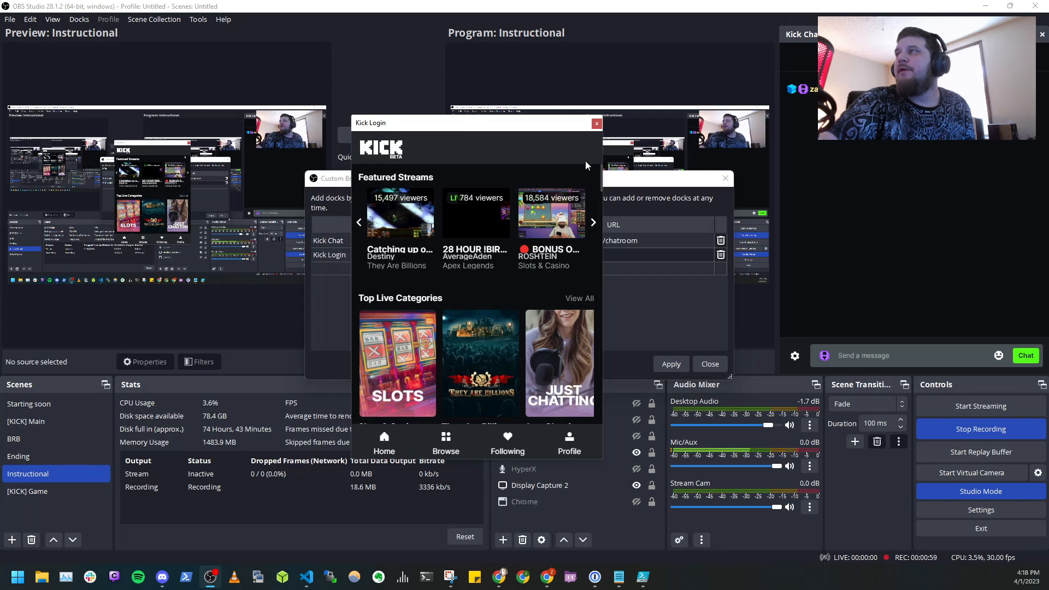
Remove the temporary Kick Login dock so only Kick Chat remains, and close the settings
left_click(595, 124)
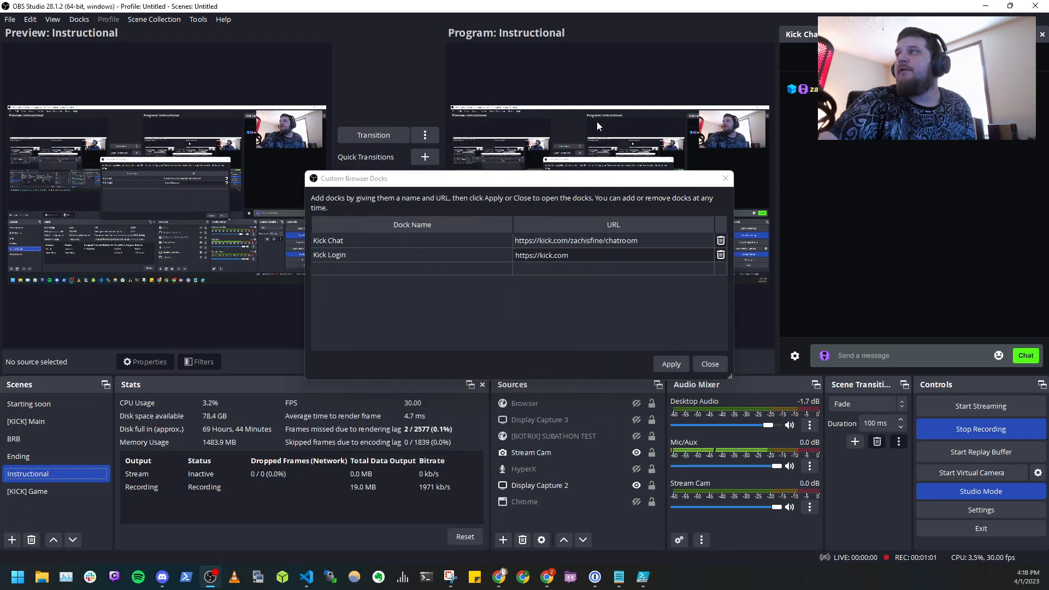
left_click(720, 255)
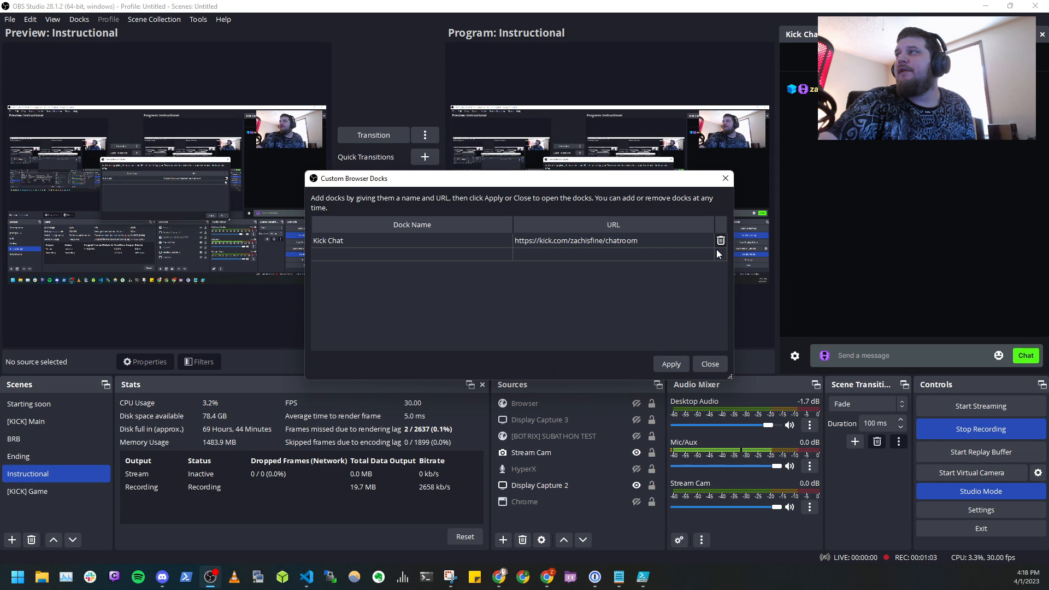
mouse_move(726, 354)
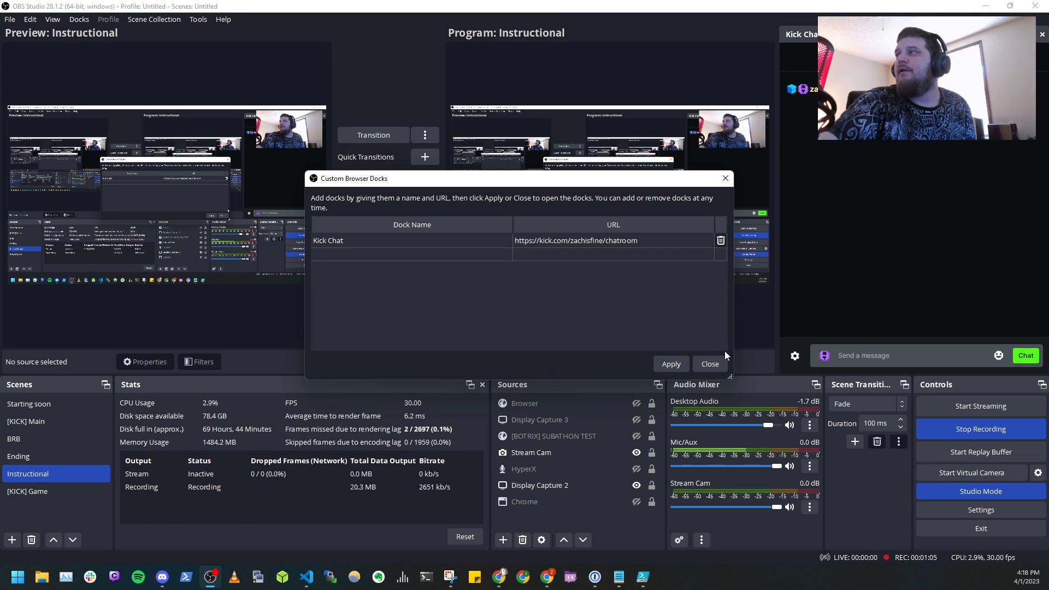
left_click(79, 19)
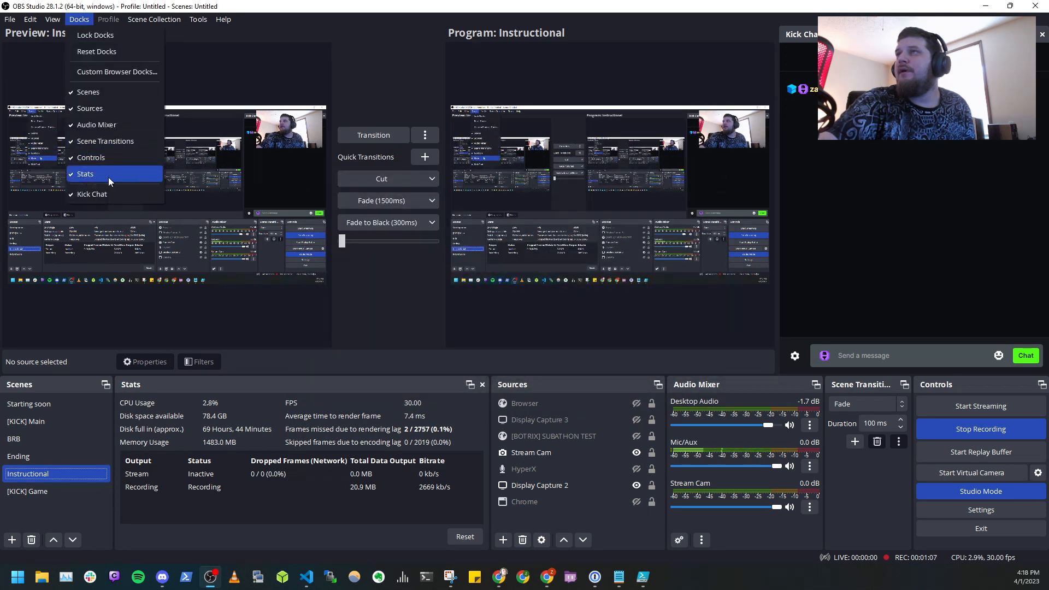
left_click(84, 174)
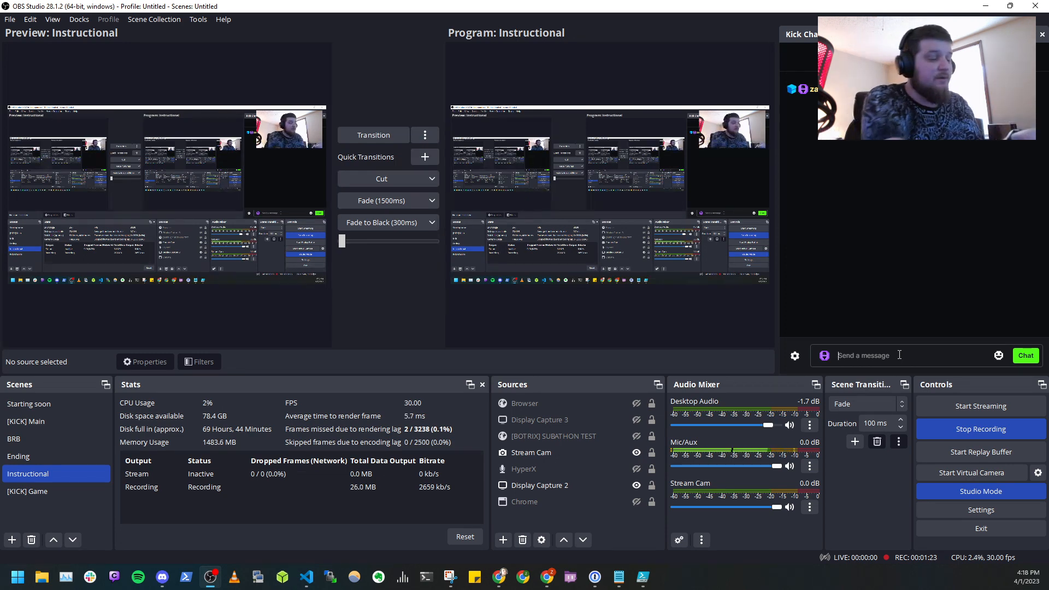
type("/")
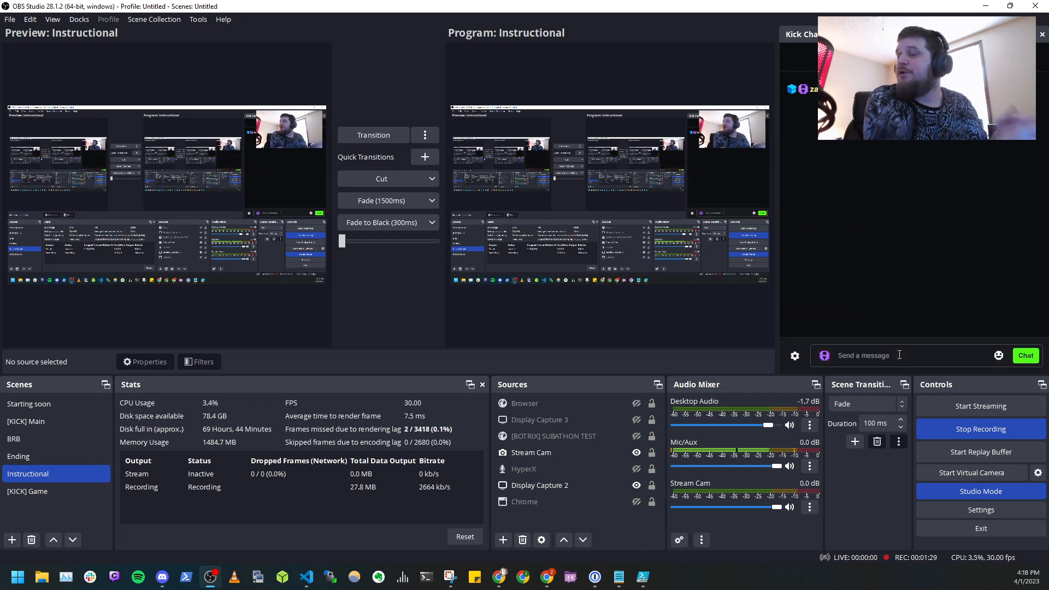
mouse_move(890, 361)
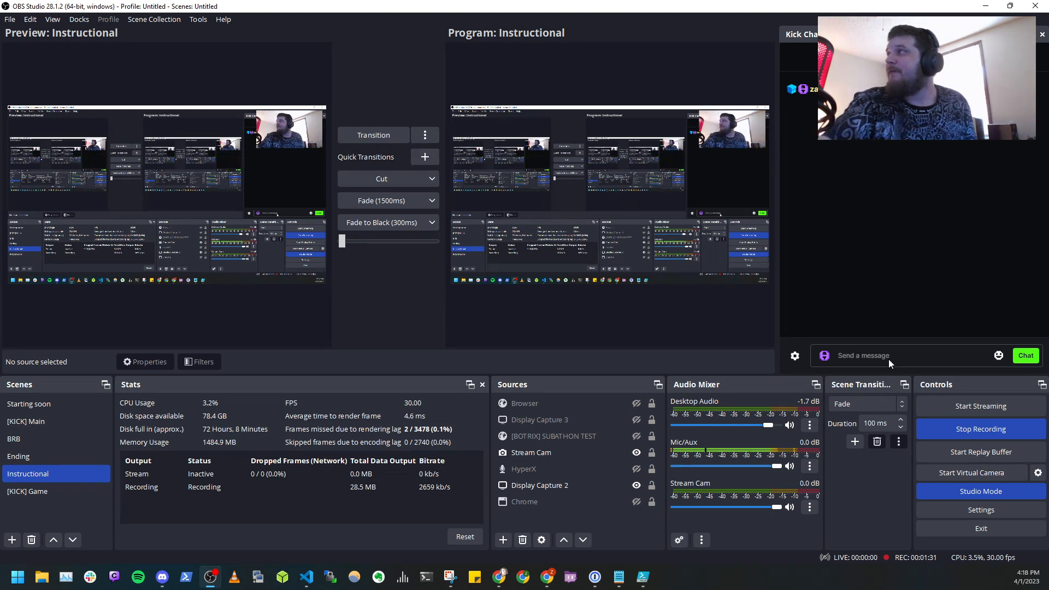